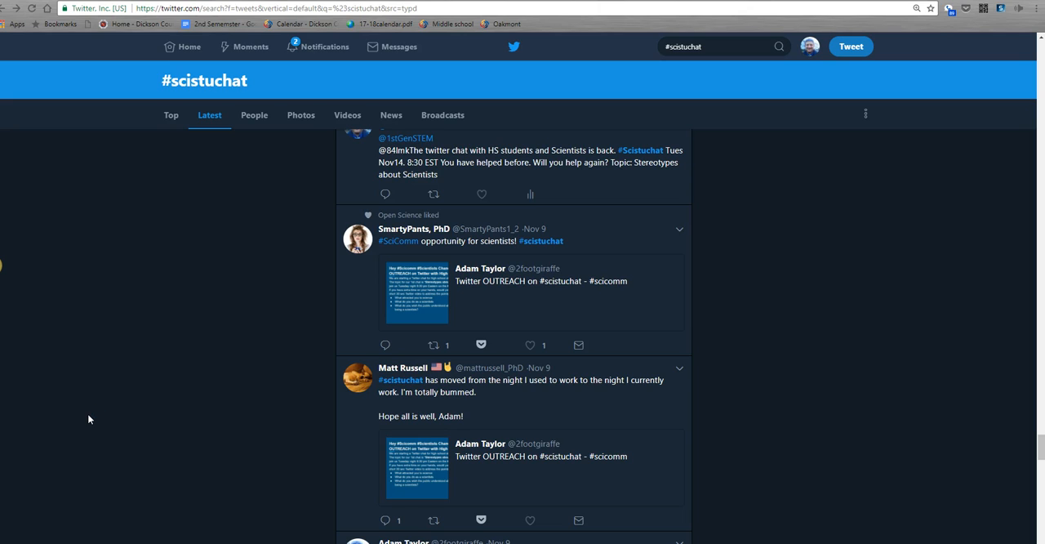
{"action": "mouse_move", "coordinate": [163, 362]}
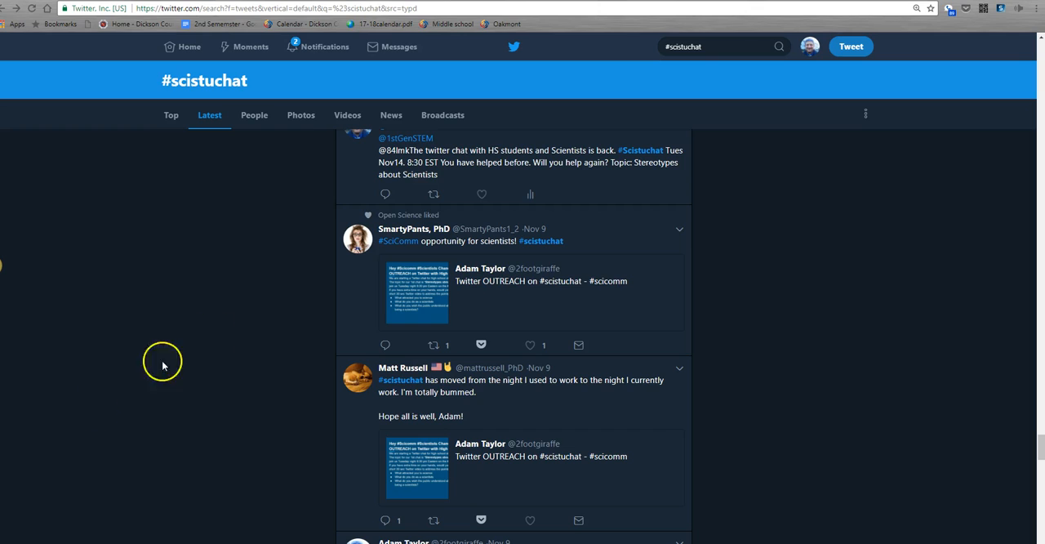
{"action": "mouse_move", "coordinate": [674, 46]}
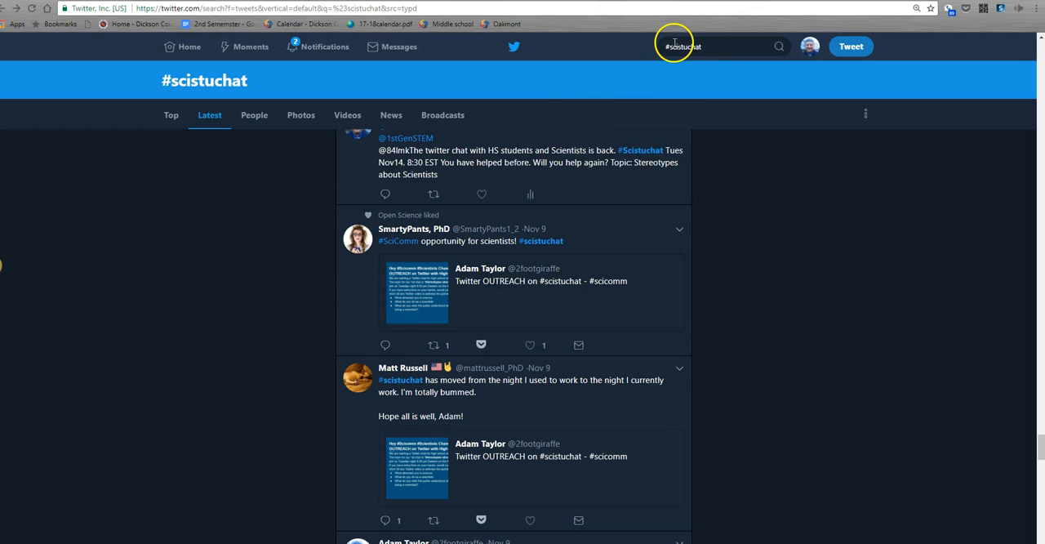
{"action": "mouse_move", "coordinate": [777, 209]}
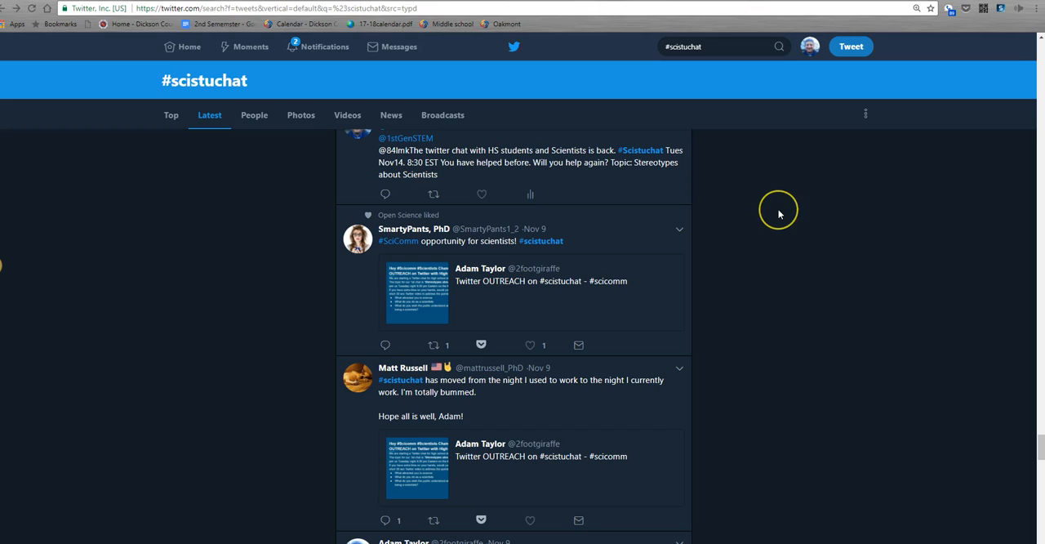
{"action": "mouse_move", "coordinate": [779, 214]}
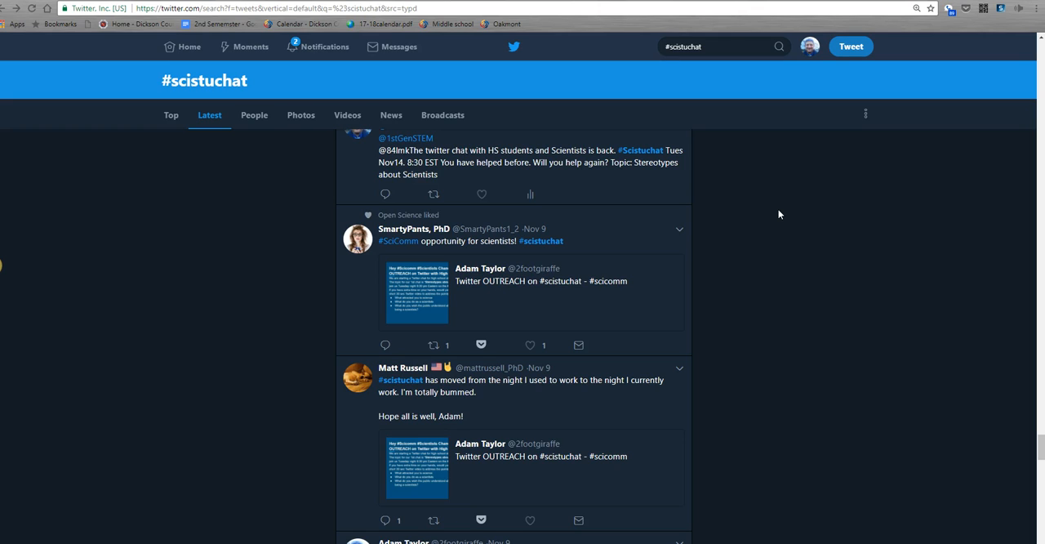
{"action": "mouse_move", "coordinate": [708, 165]}
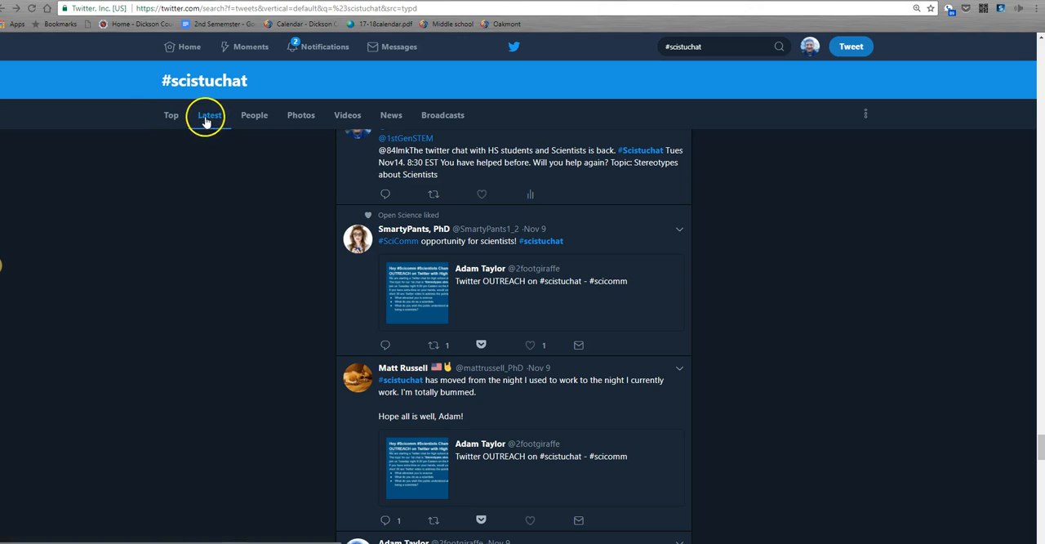
{"action": "mouse_move", "coordinate": [359, 220]}
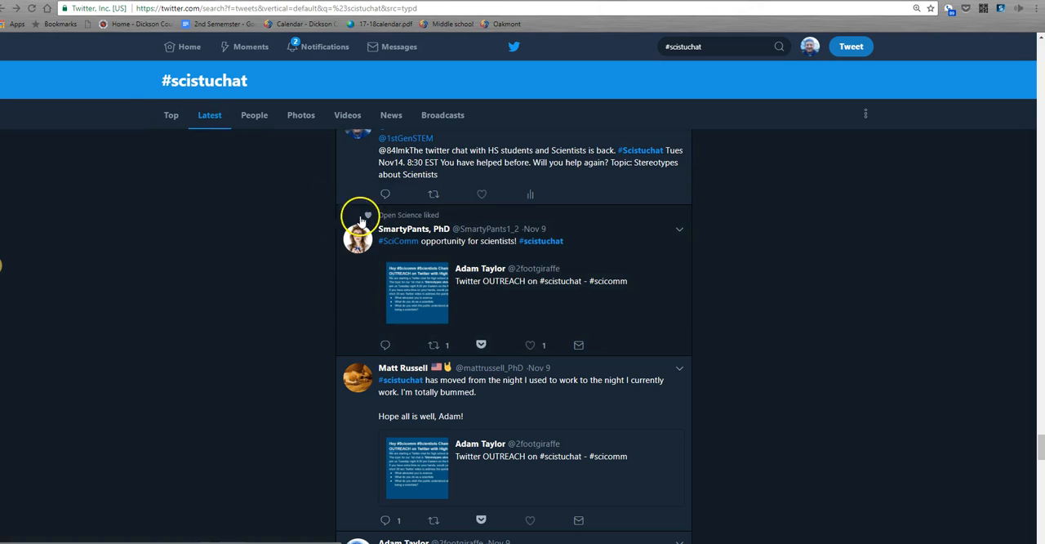
{"action": "mouse_move", "coordinate": [288, 263]}
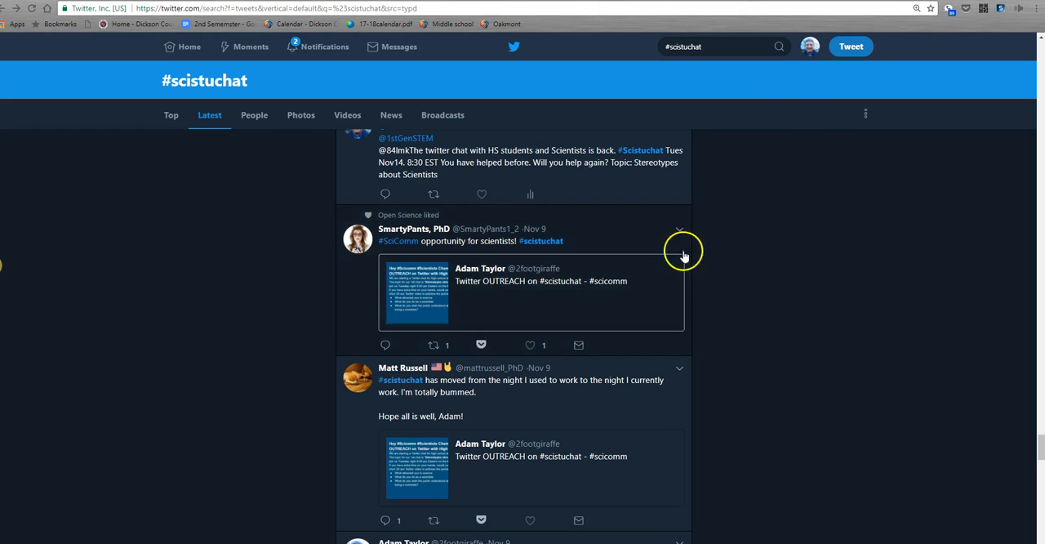
{"action": "mouse_move", "coordinate": [851, 46]}
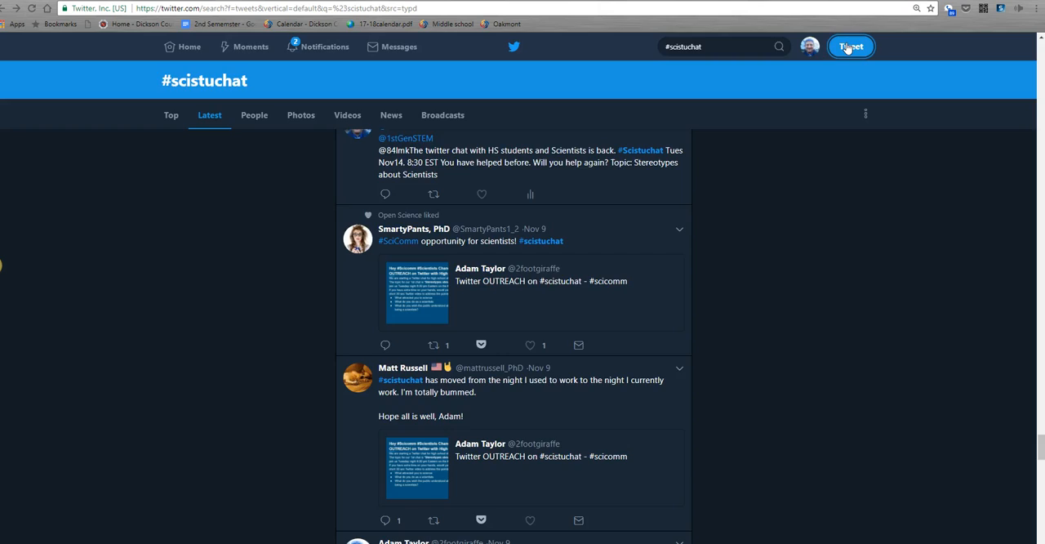
- Begin a new tweet introducing yourself: 'HI my name is Adam H'
{"action": "left_click", "coordinate": [851, 45]}
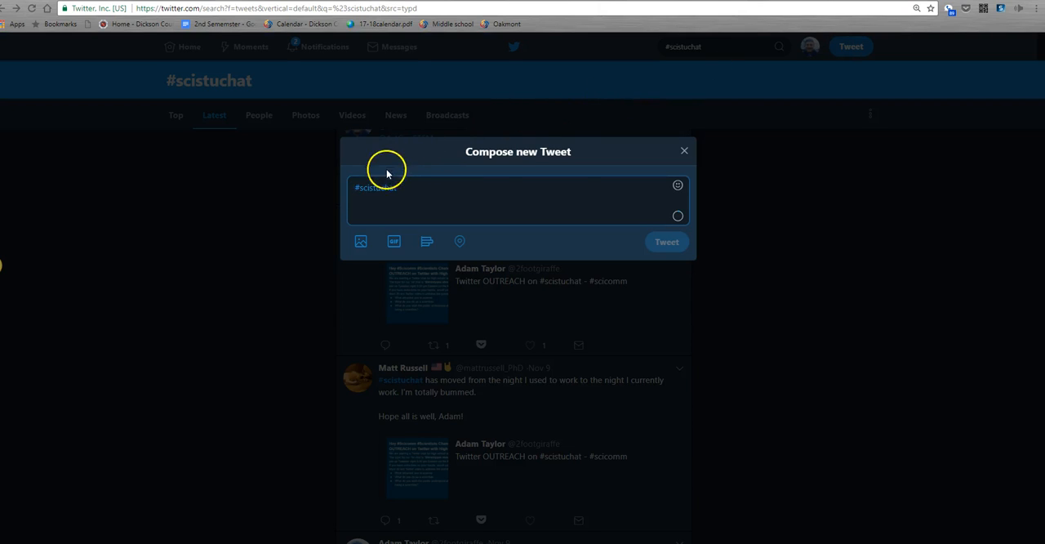
{"action": "mouse_move", "coordinate": [444, 133]}
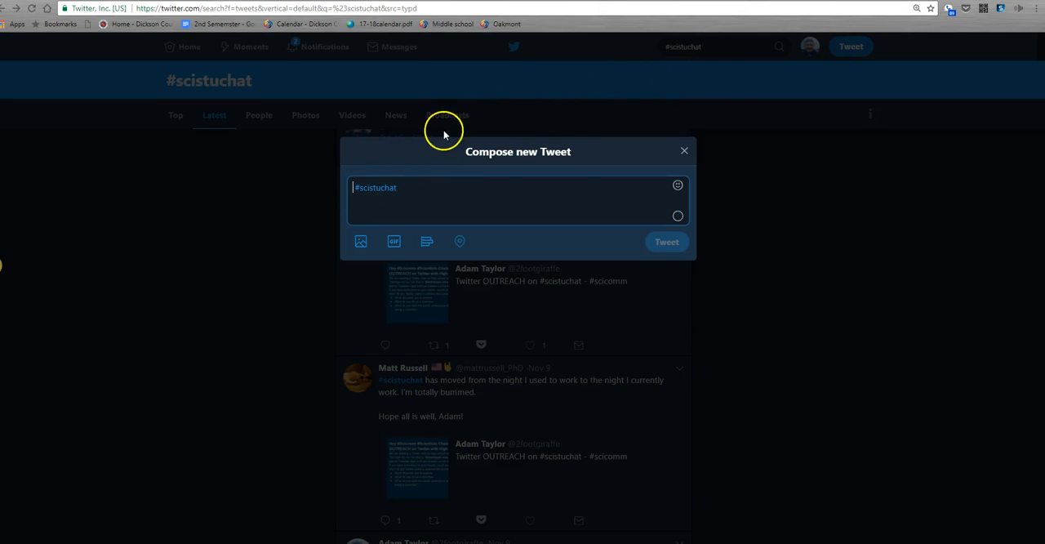
{"action": "mouse_move", "coordinate": [382, 173]}
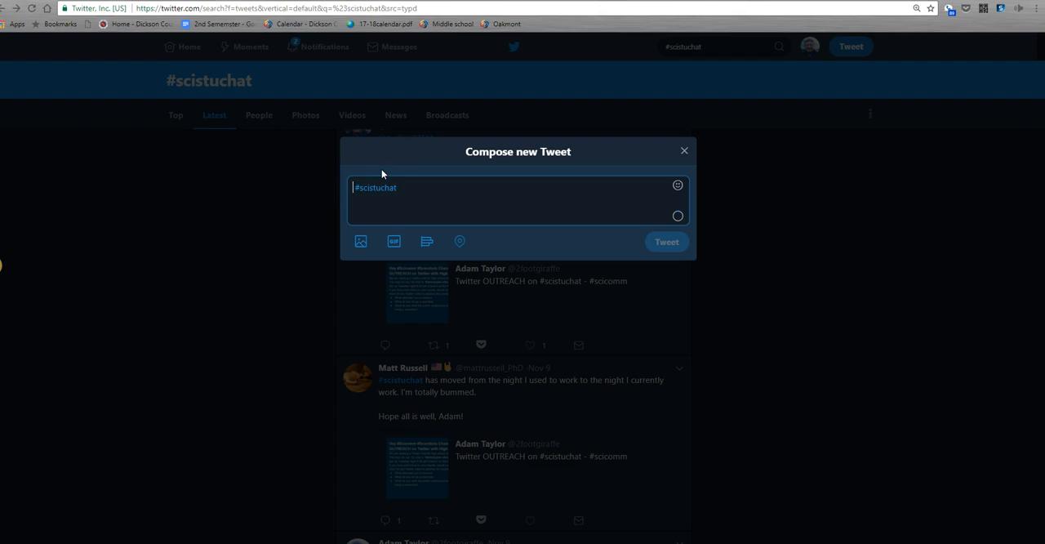
{"action": "type", "text": "HI my nam"}
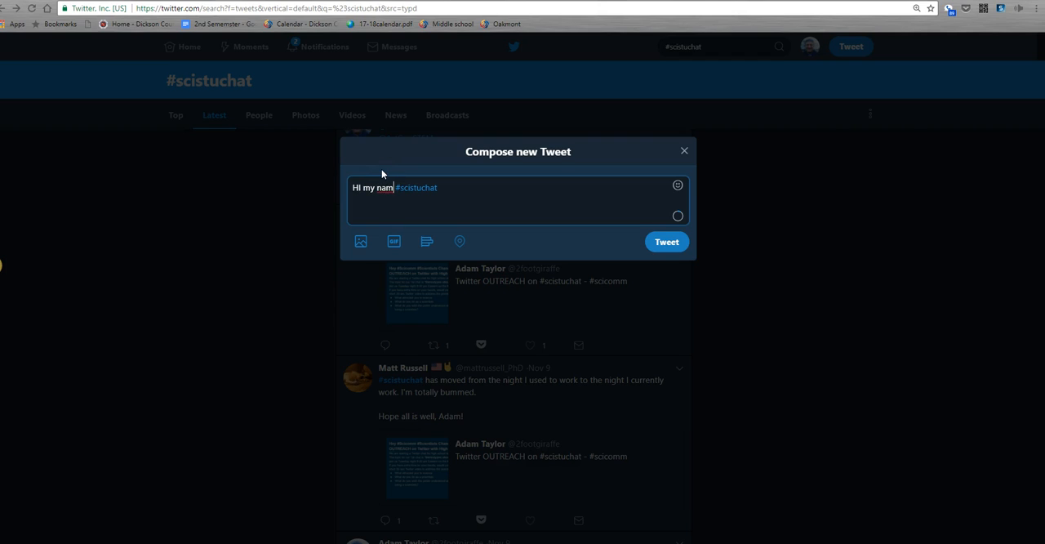
{"action": "type", "text": "e is"}
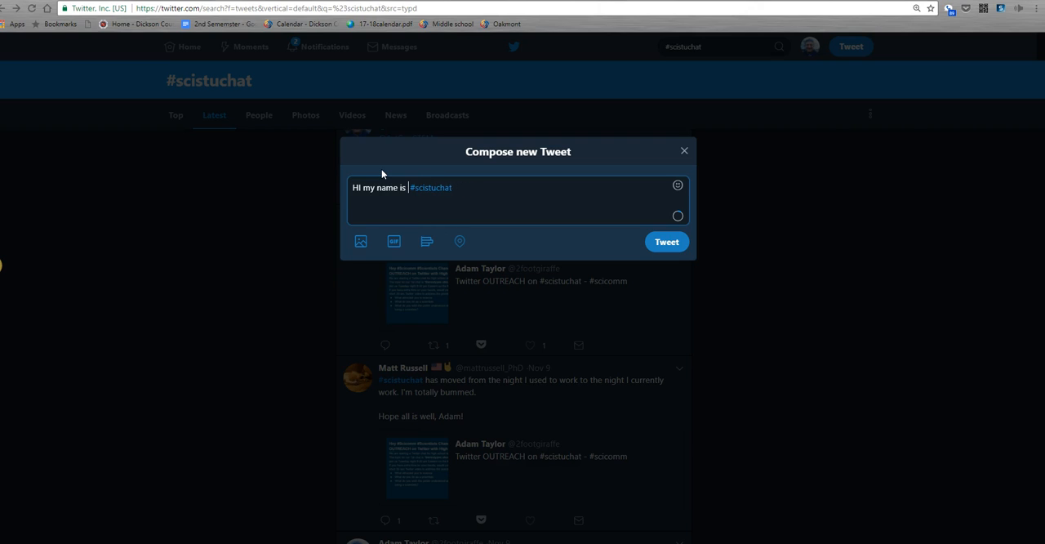
{"action": "type", "text": "Adam H"}
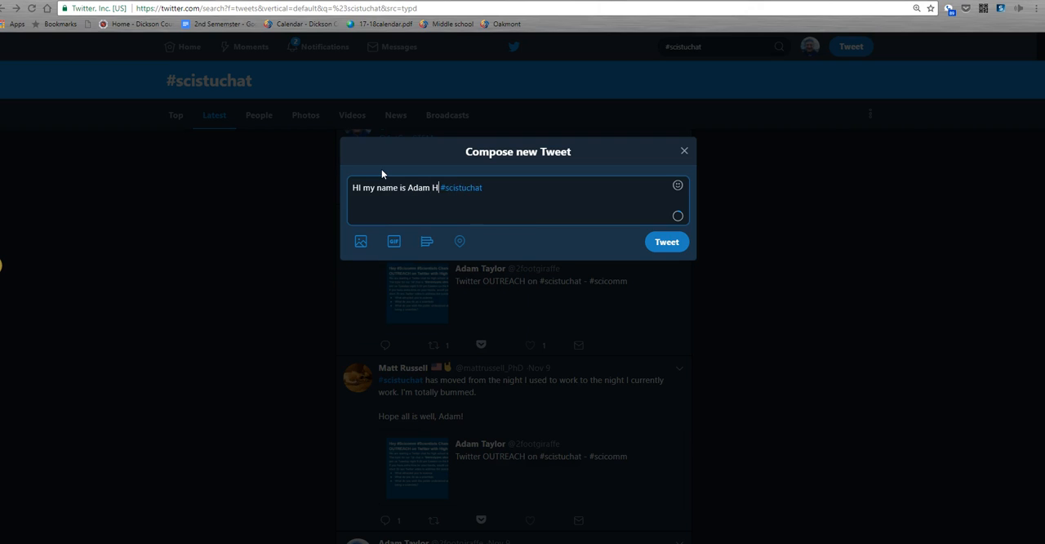
{"action": "key", "text": "Backspace"}
{"action": "type", "text": "."}
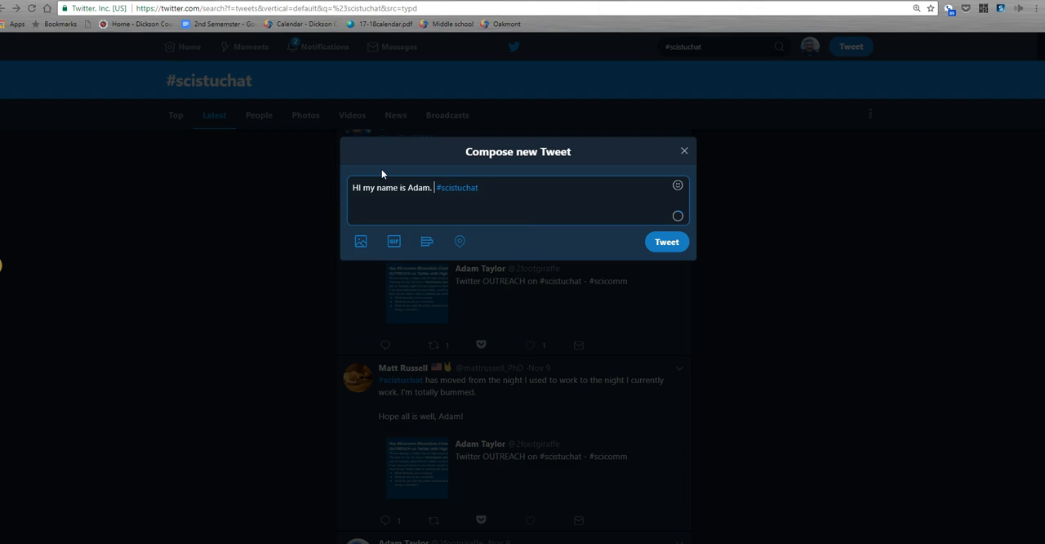
- Continue the introduction with 'I like to play', correcting 'lea' to 'play'
{"action": "type", "text": "I like to"}
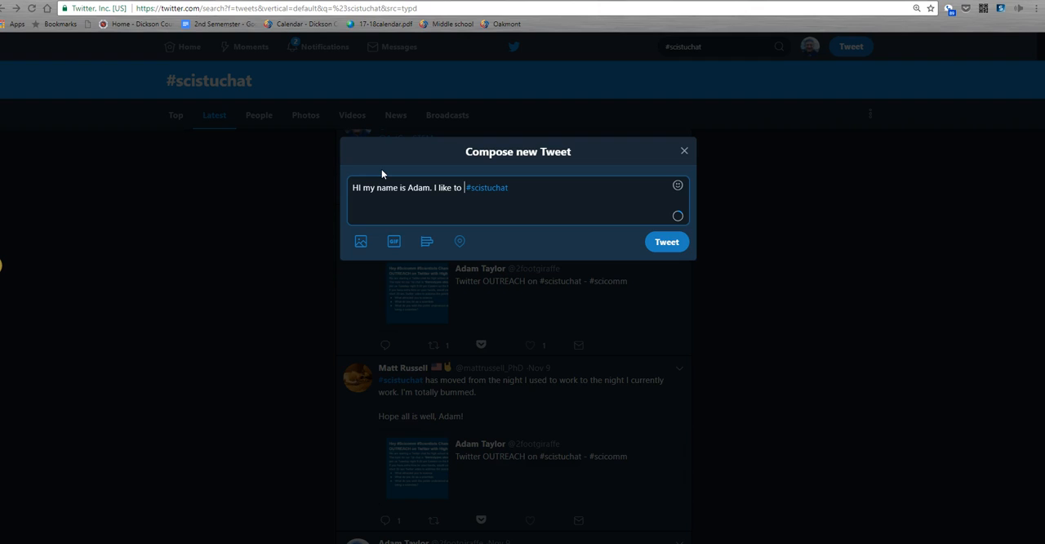
{"action": "type", "text": "learn about basketball"}
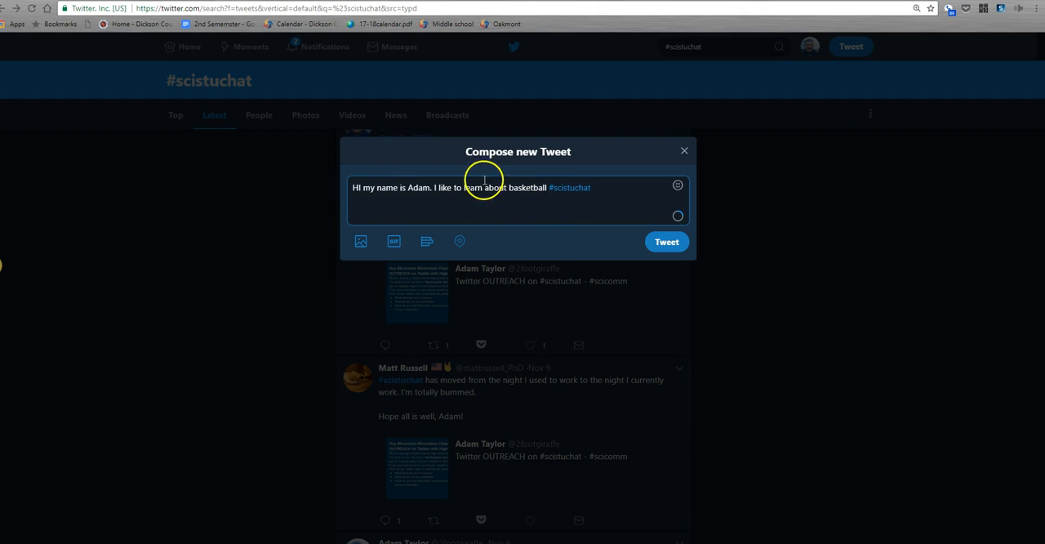
{"action": "key", "text": "Backspace"}
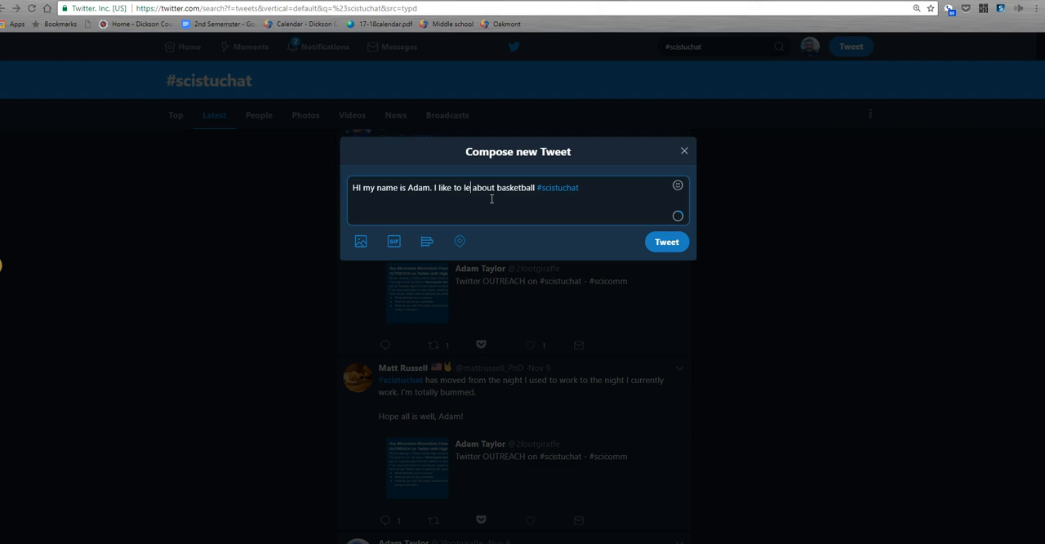
{"action": "type", "text": "p"}
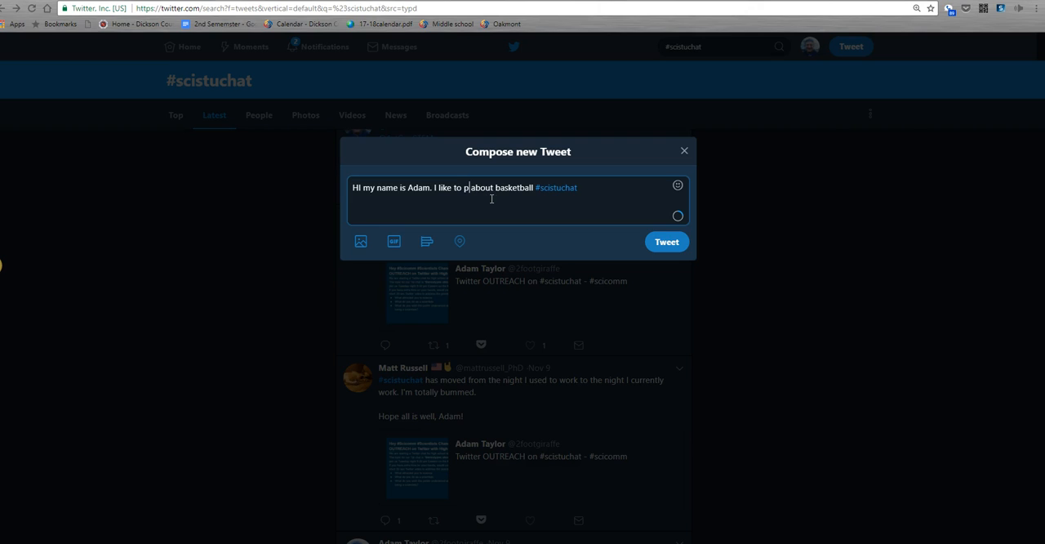
{"action": "type", "text": "lay"}
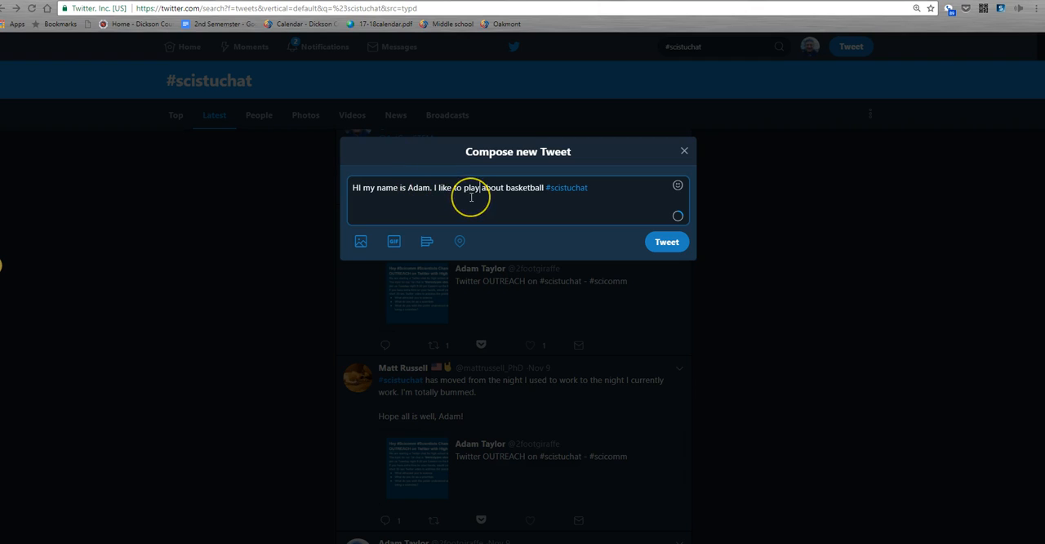
{"action": "mouse_move", "coordinate": [471, 196]}
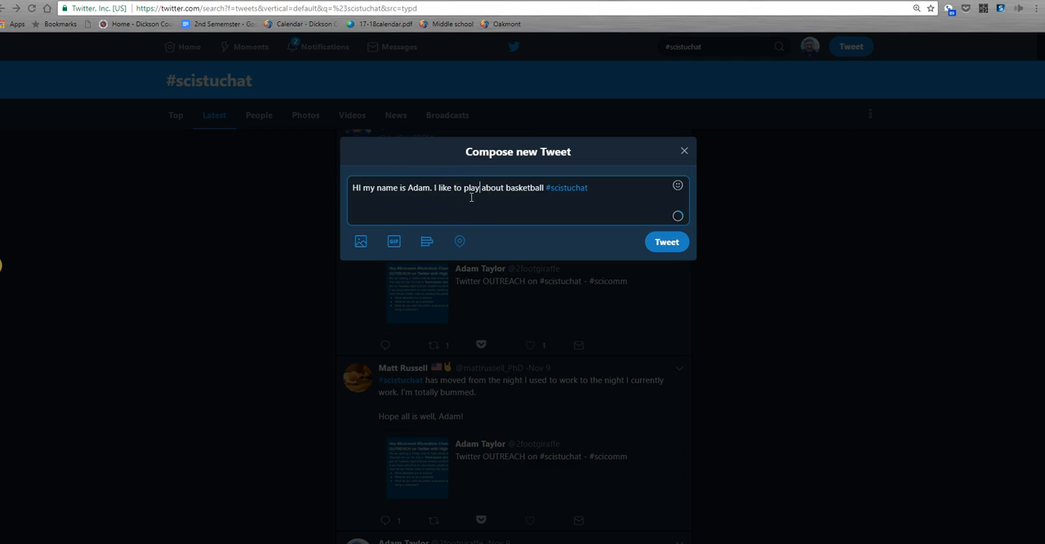
- Close the drafted introduction tweet and return to the #scistuchat results
{"action": "left_click", "coordinate": [684, 150]}
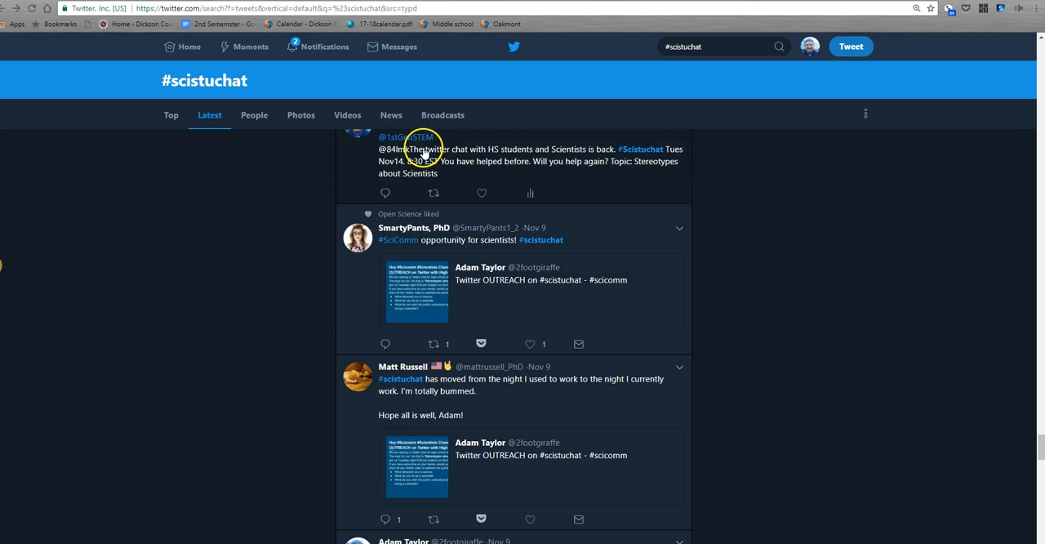
{"action": "mouse_move", "coordinate": [580, 176]}
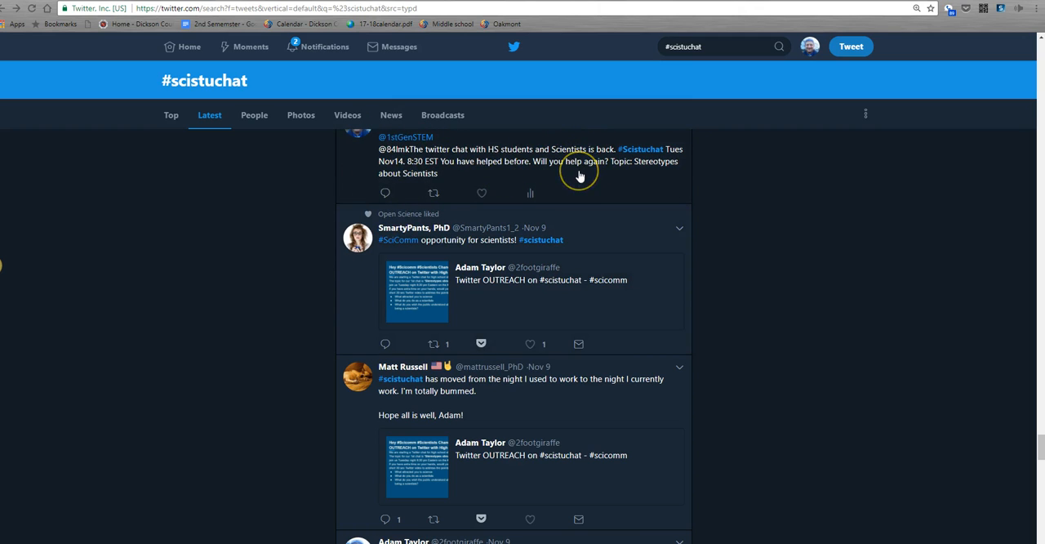
{"action": "mouse_move", "coordinate": [486, 167]}
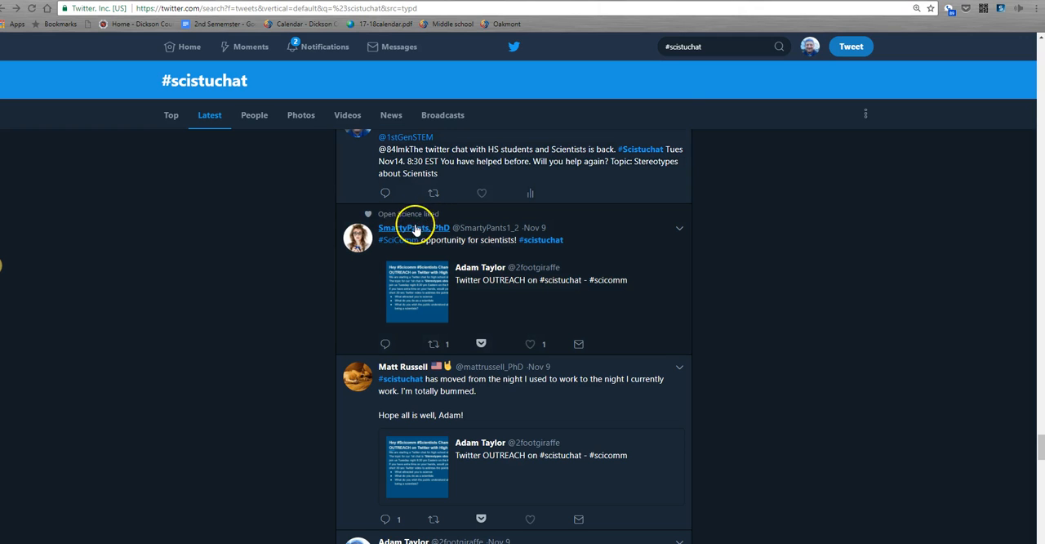
{"action": "mouse_move", "coordinate": [415, 227]}
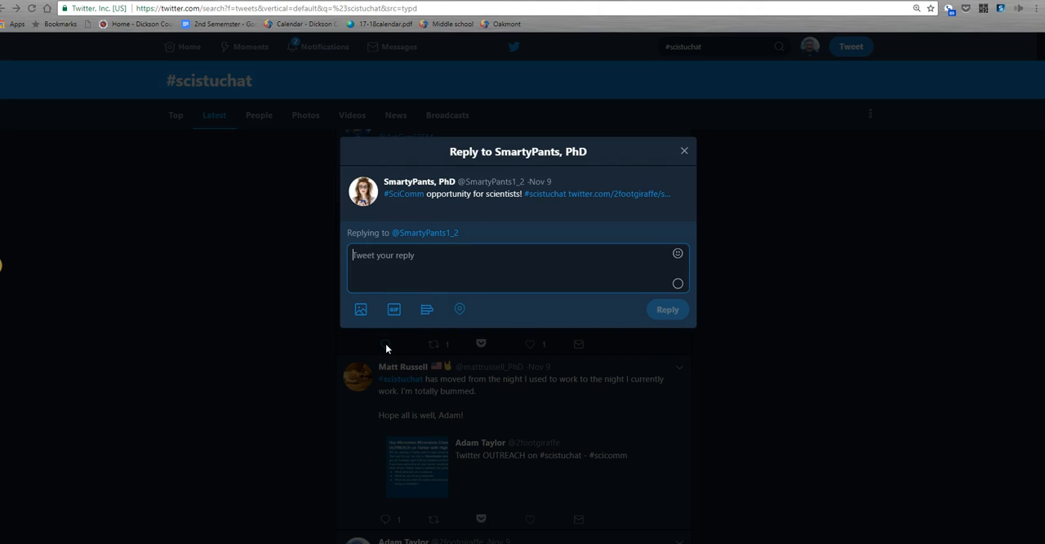
- Draft the reply 'thanks for joining us. #scistuchat #taysci4' to SmartyPants, PhD
{"action": "type", "text": "#thank"}
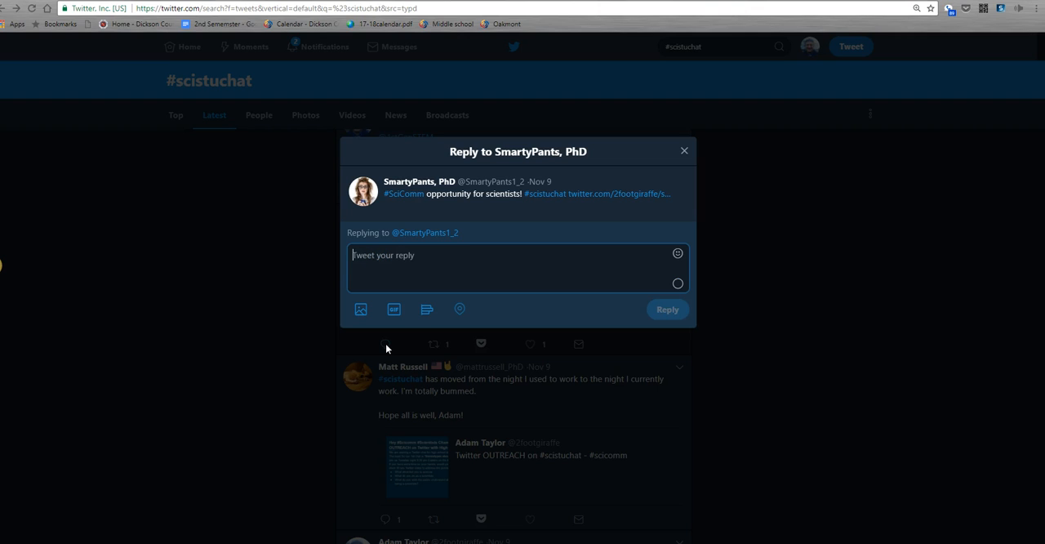
{"action": "type", "text": "thanks for"}
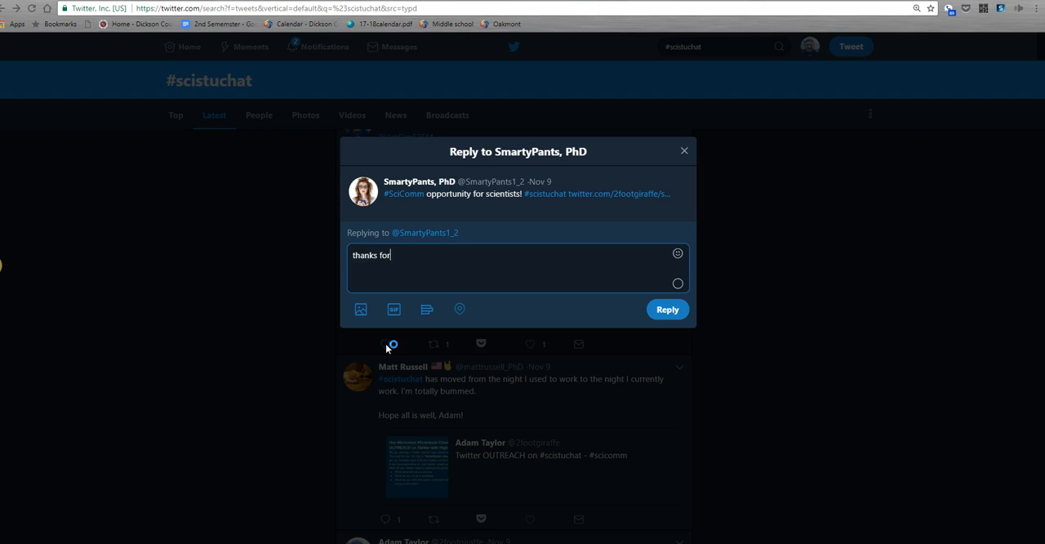
{"action": "type", "text": "join"}
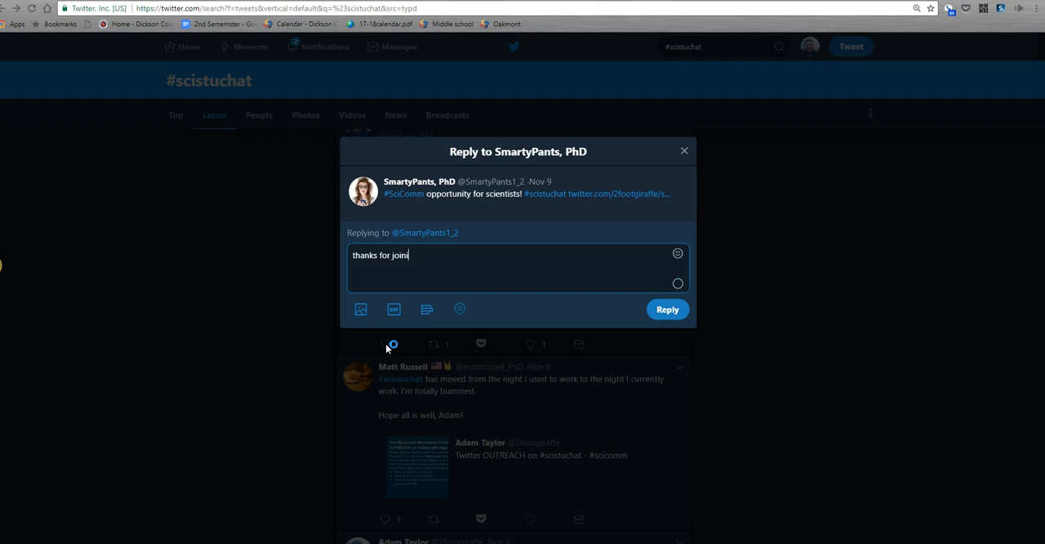
{"action": "type", "text": "ing us."}
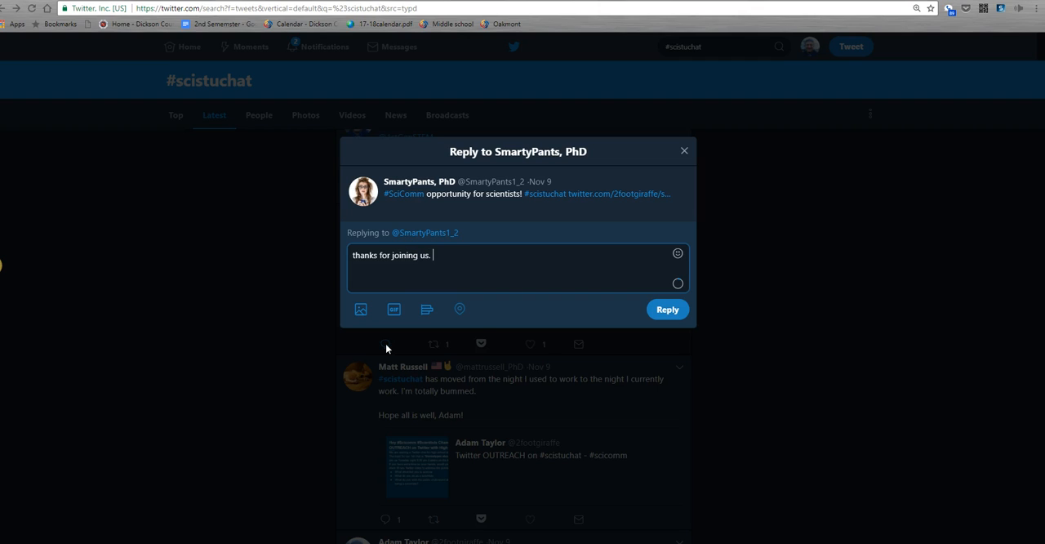
{"action": "type", "text": "#scis"}
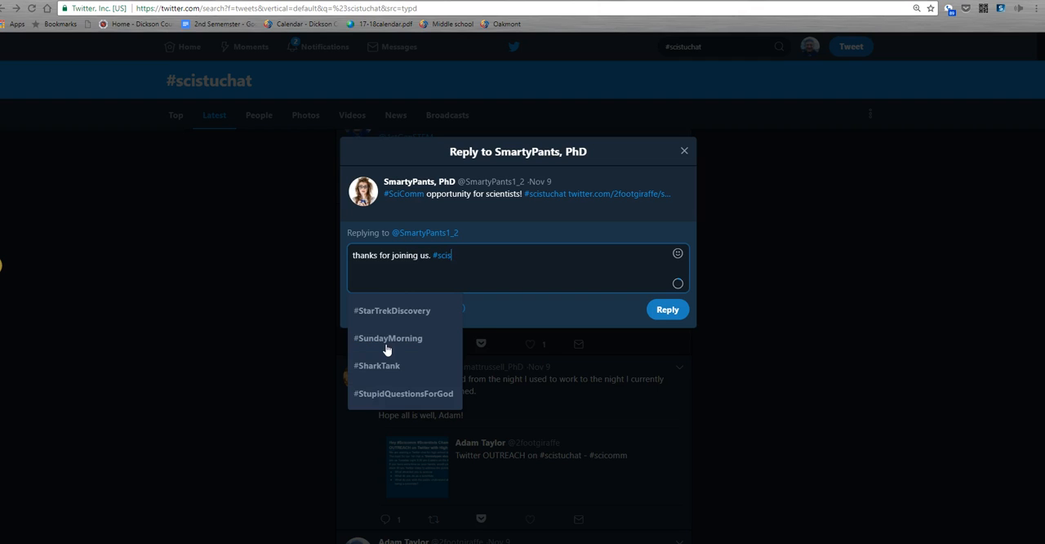
{"action": "type", "text": "tuchat"}
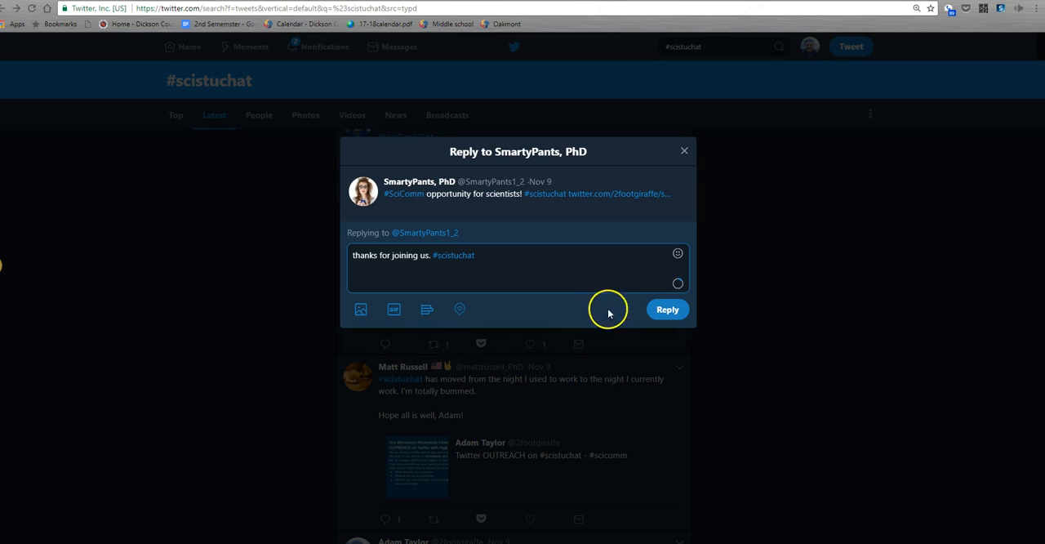
{"action": "mouse_move", "coordinate": [526, 267]}
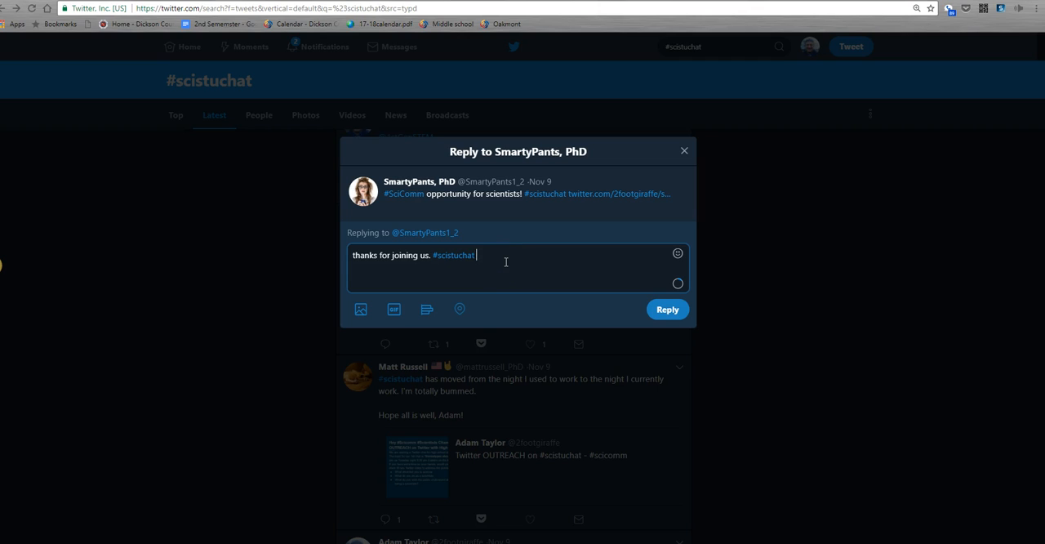
{"action": "type", "text": "#tayl"}
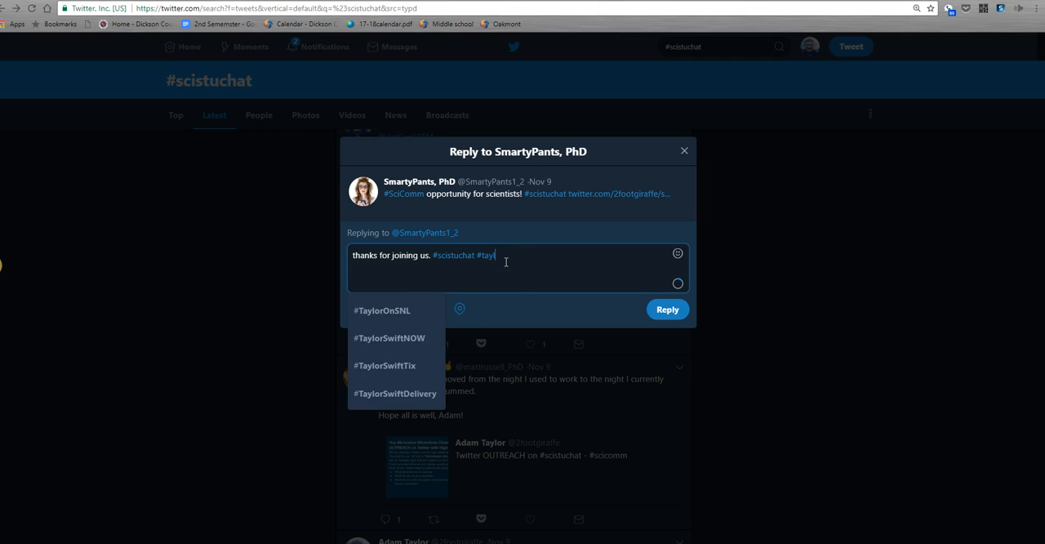
{"action": "type", "text": "sci4"}
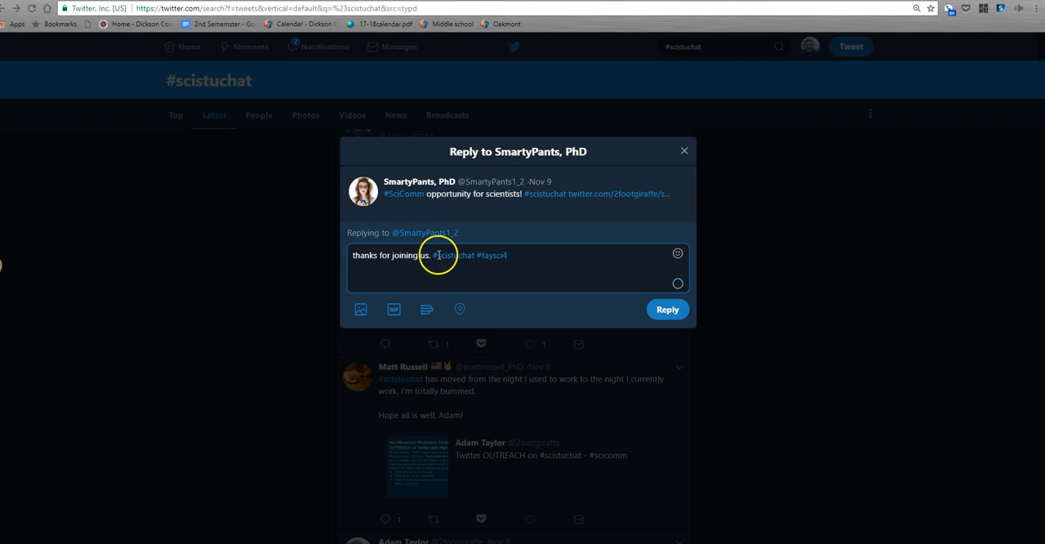
{"action": "mouse_move", "coordinate": [525, 300]}
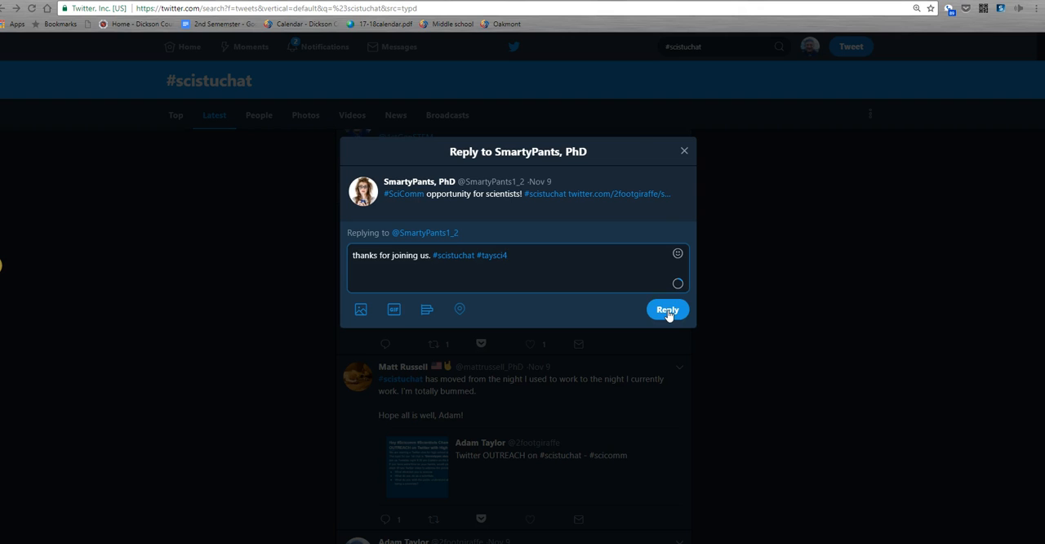
{"action": "mouse_move", "coordinate": [686, 152]}
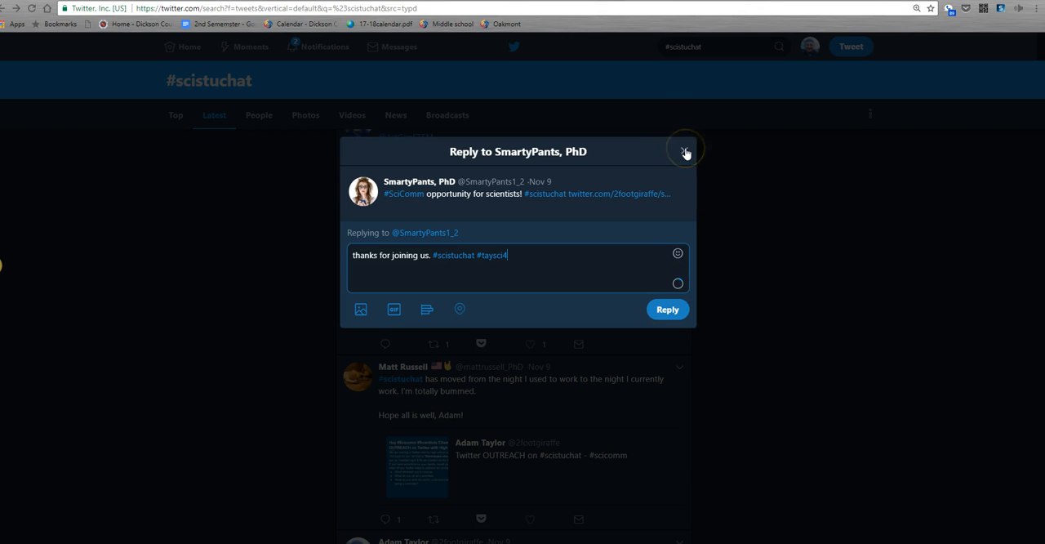
- Discard the drafted reply without sending it
{"action": "left_click", "coordinate": [685, 153]}
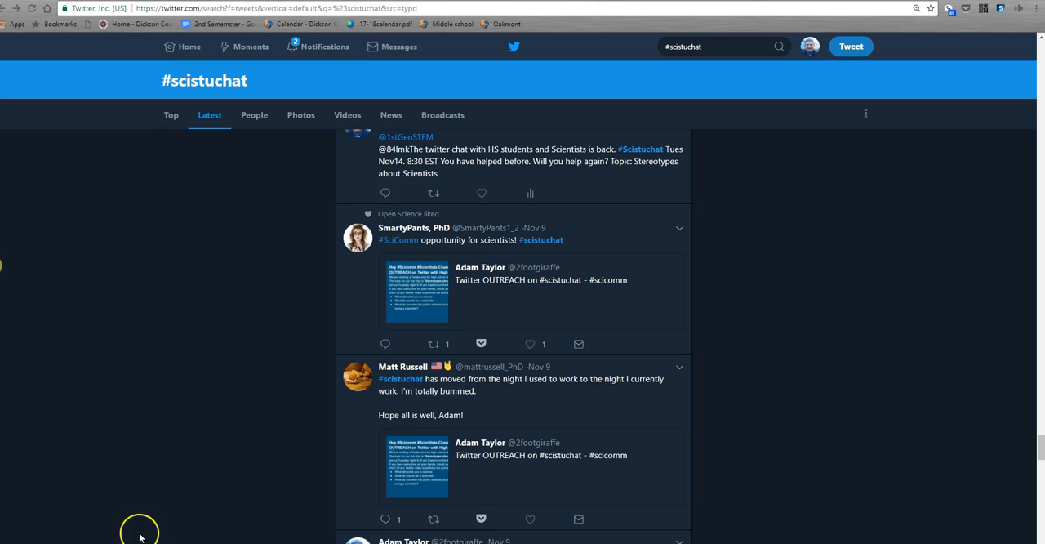
{"action": "mouse_move", "coordinate": [225, 496]}
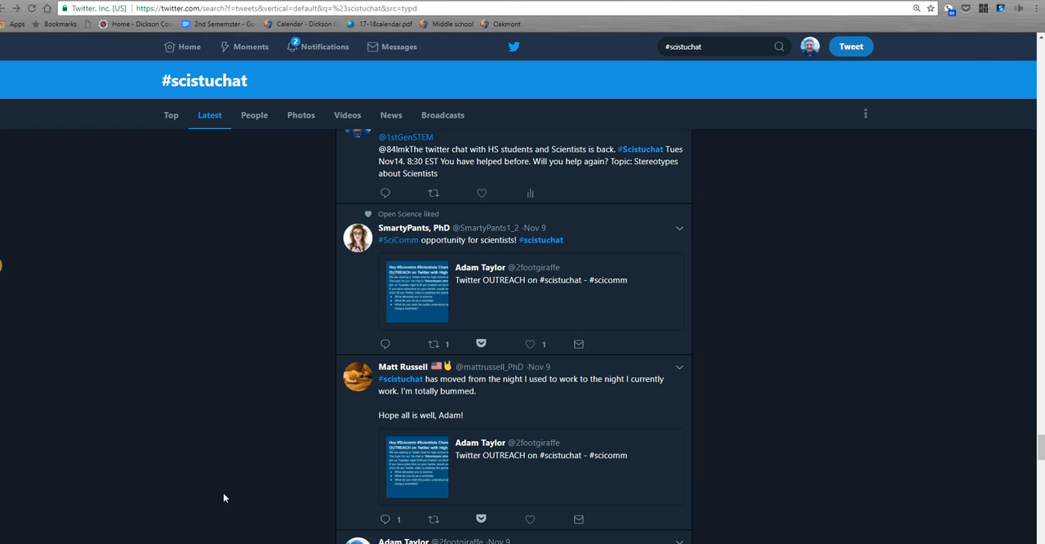
{"action": "mouse_move", "coordinate": [278, 441]}
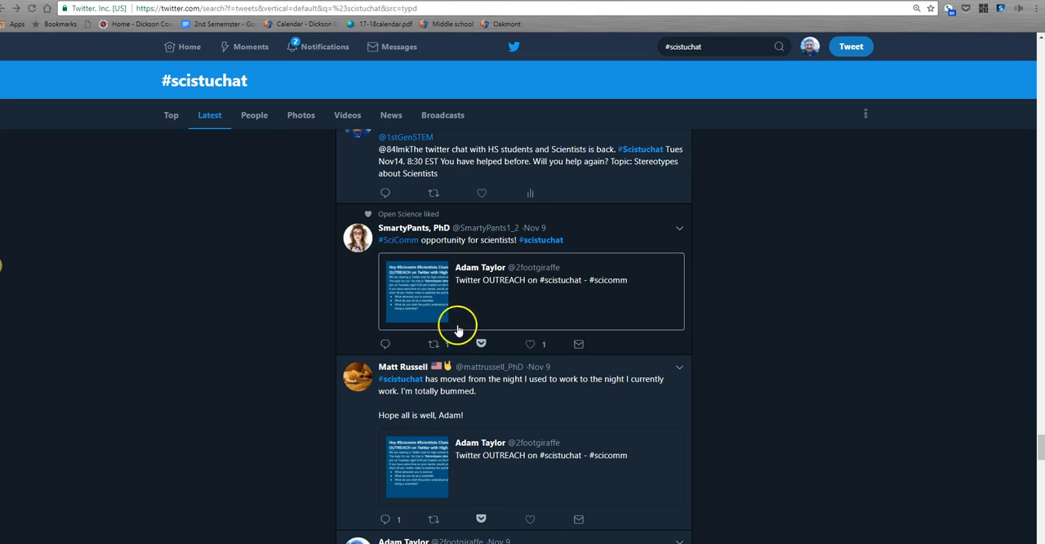
- Start a fresh reply to SmartyPants, PhD's SciComm opportunity tweet
{"action": "left_click", "coordinate": [385, 343]}
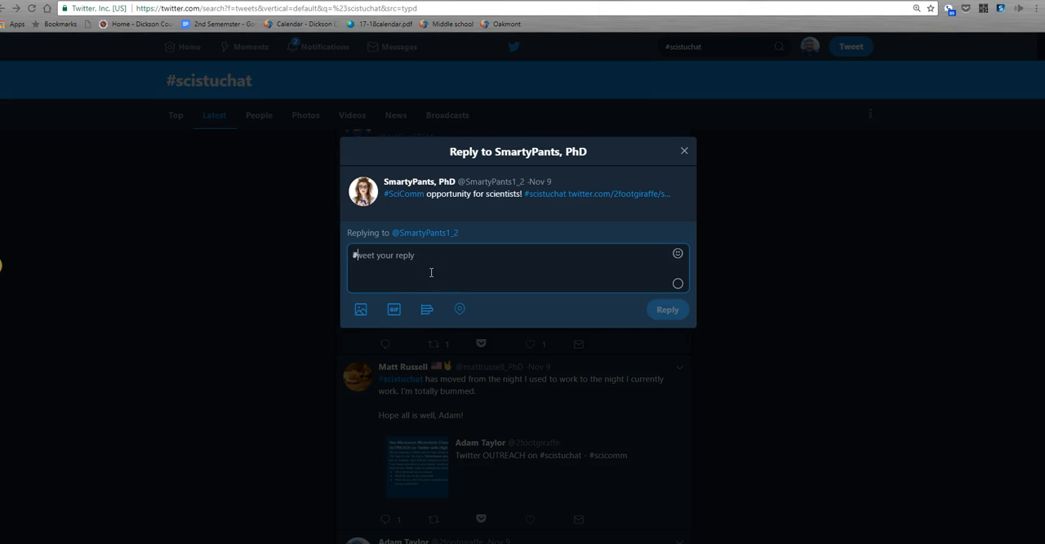
- Enter the hashtags '#scistuchat #taysci4' in the reply to SmartyPants, PhD
{"action": "type", "text": "#scistuchat"}
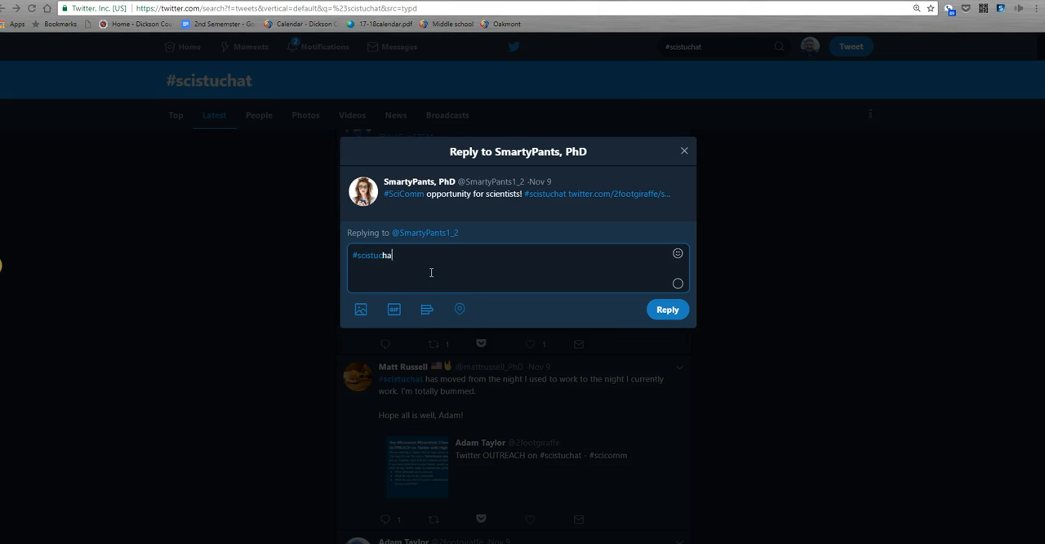
{"action": "type", "text": "#ta"}
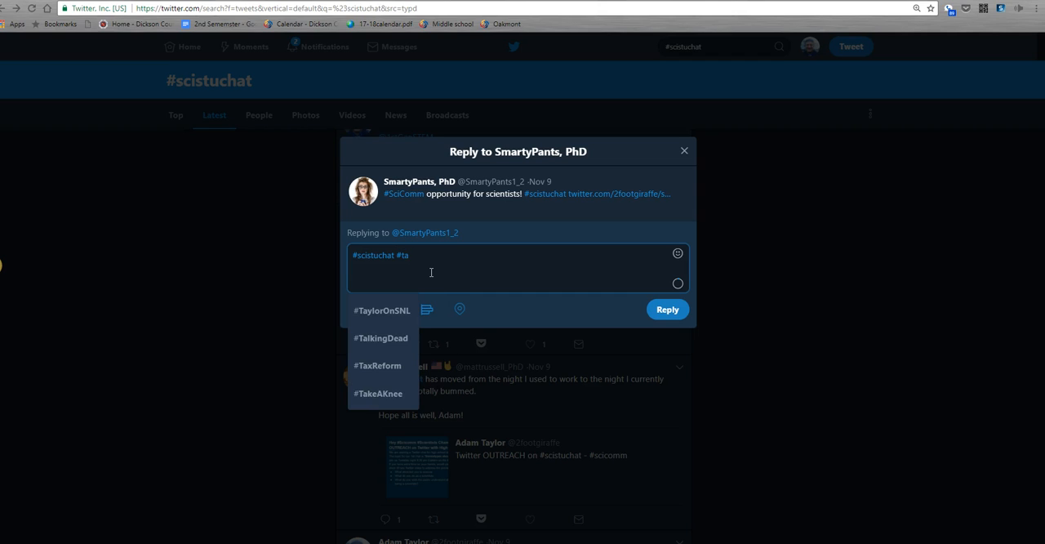
{"action": "type", "text": "ysci4"}
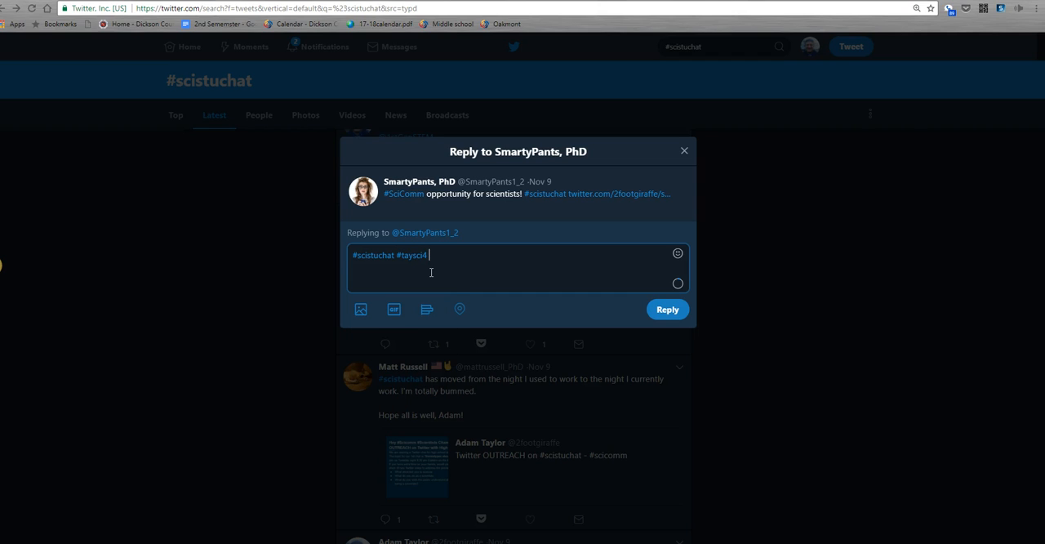